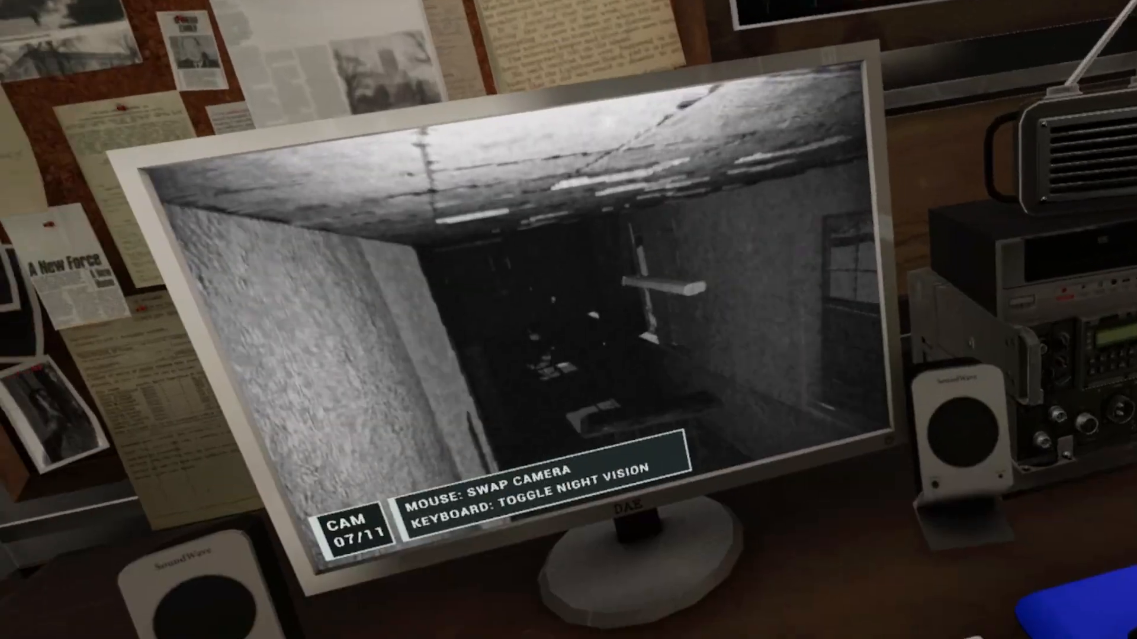
click(568, 319)
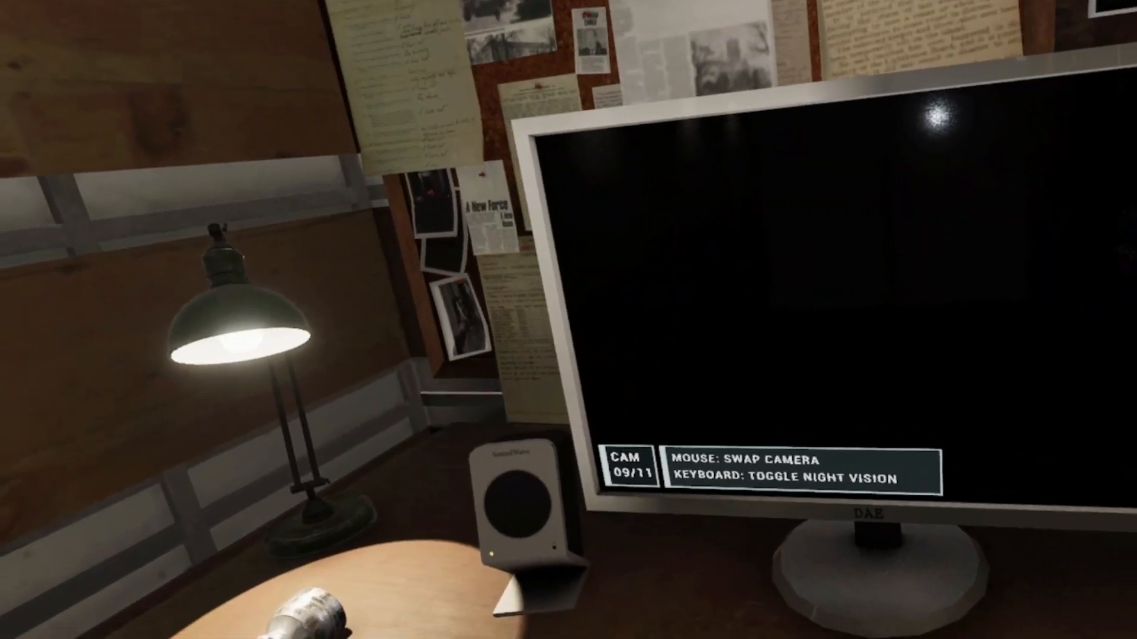
key(n)
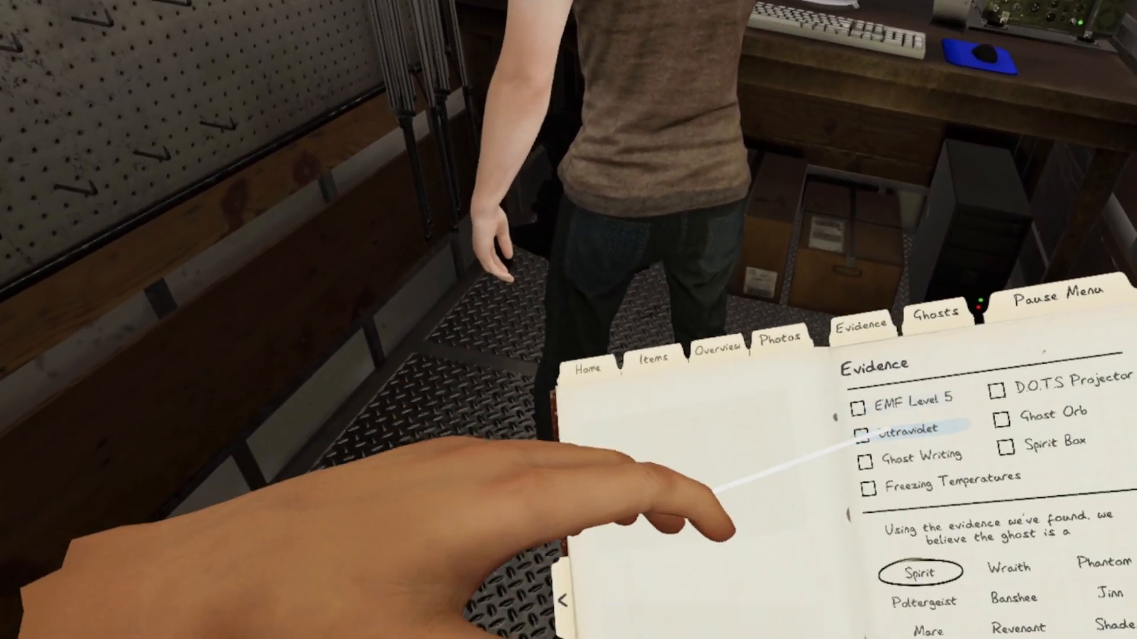
click(867, 436)
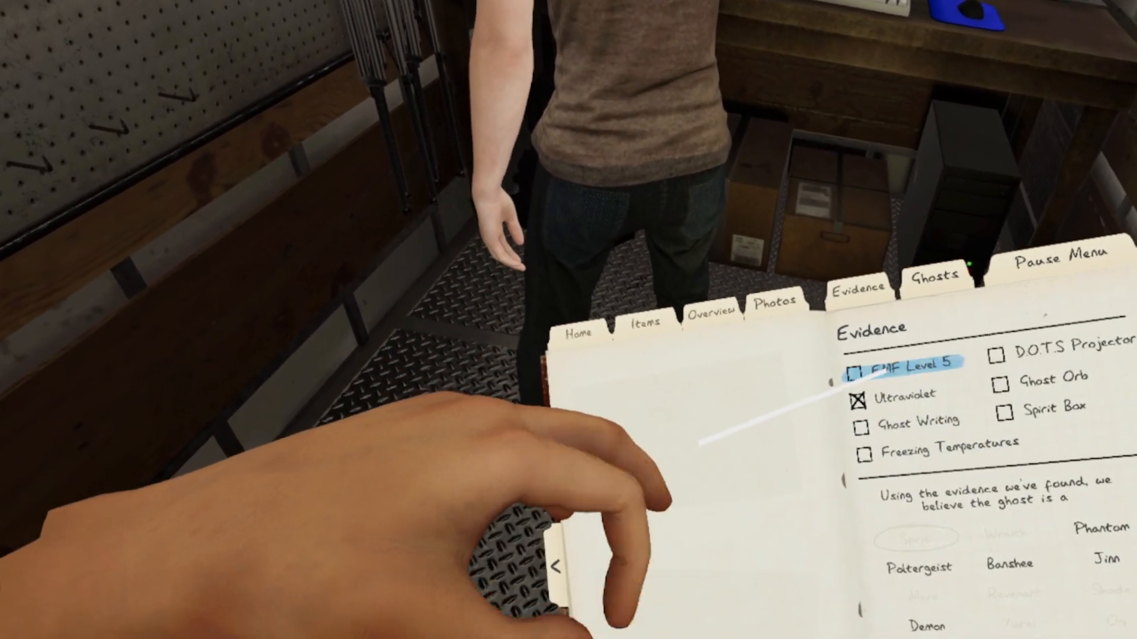
click(858, 370)
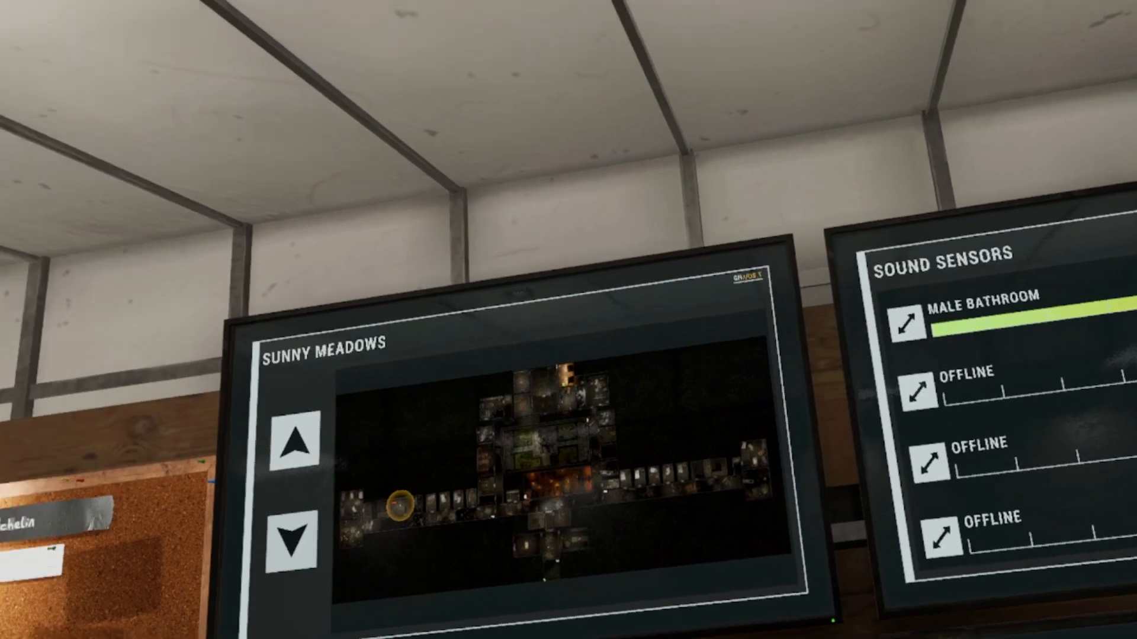
mouse_move(568, 320)
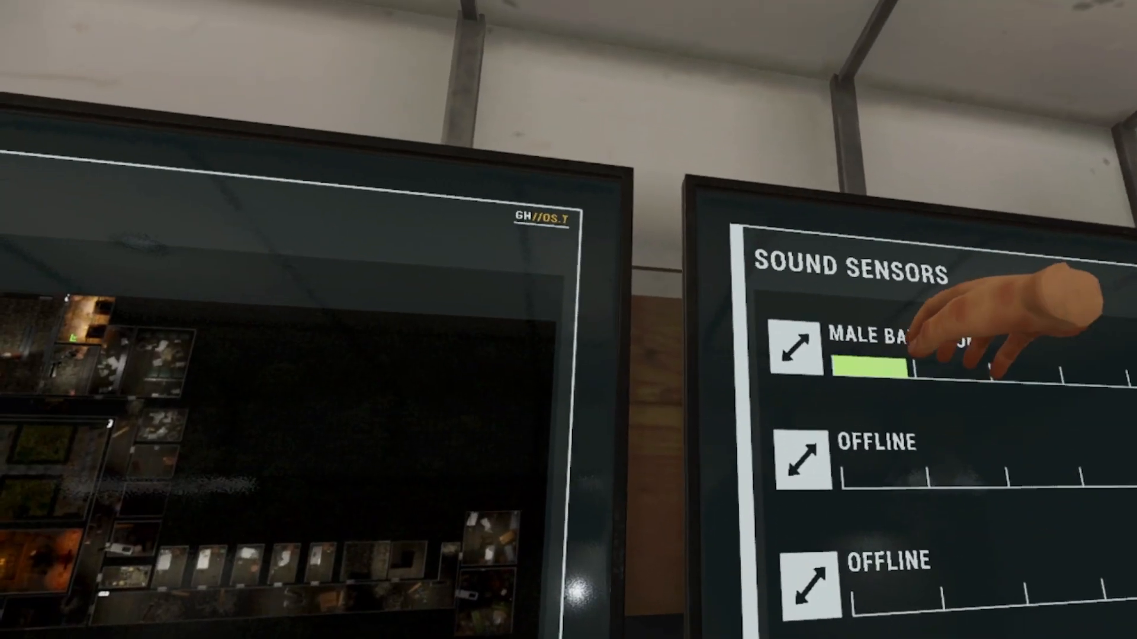
mouse_move(942, 326)
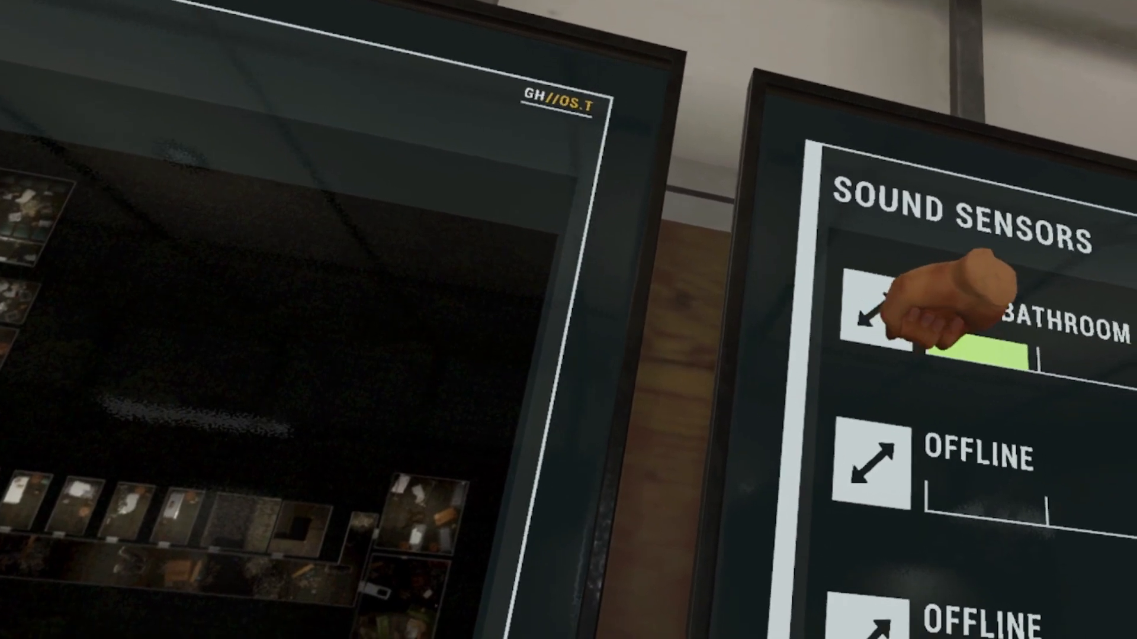